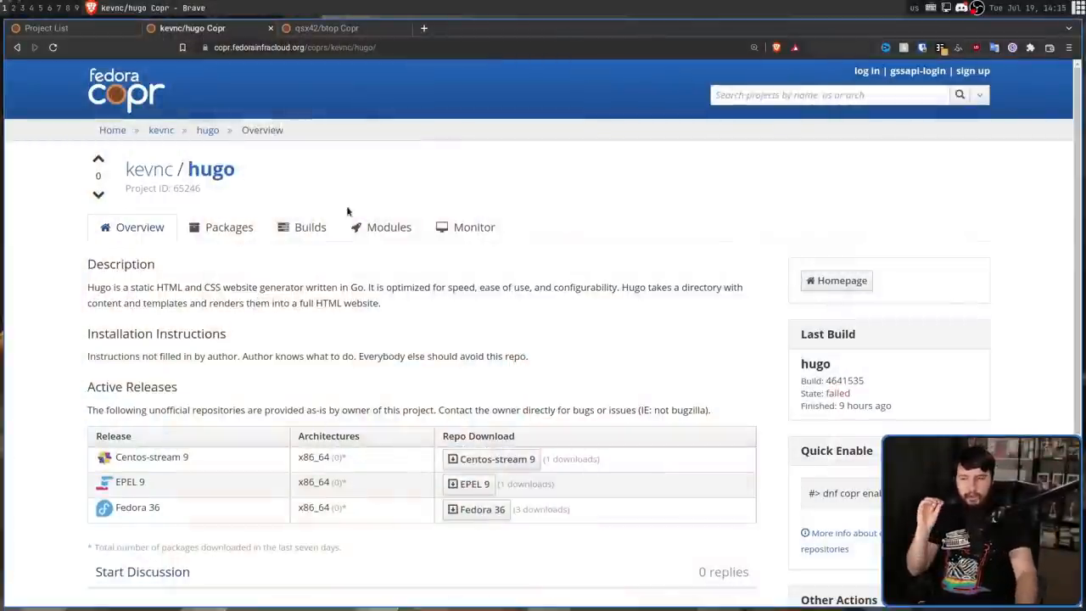
mouse_move(842, 276)
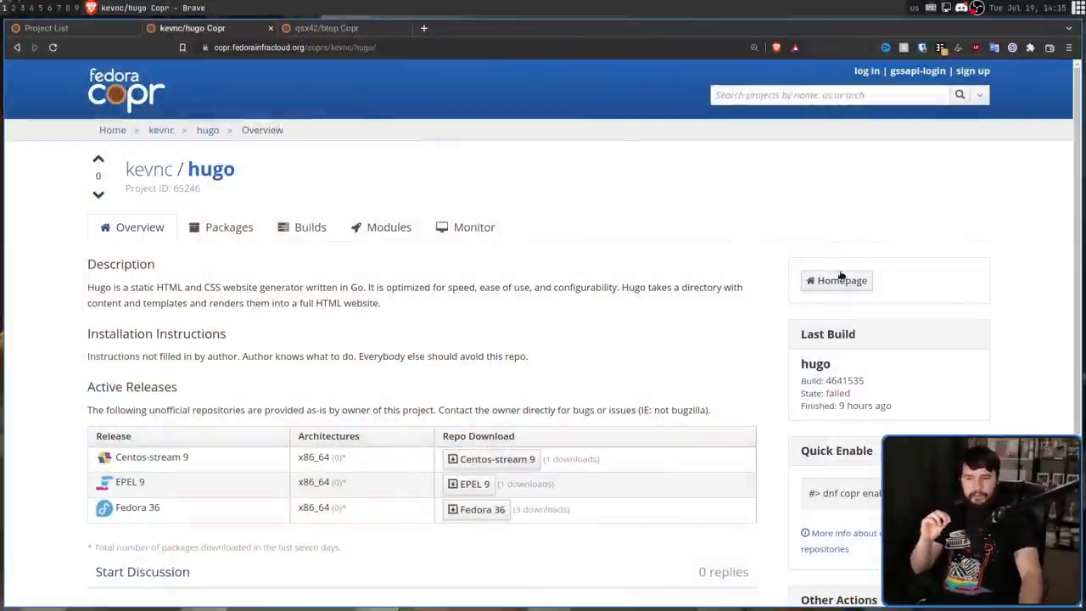
mouse_move(841, 280)
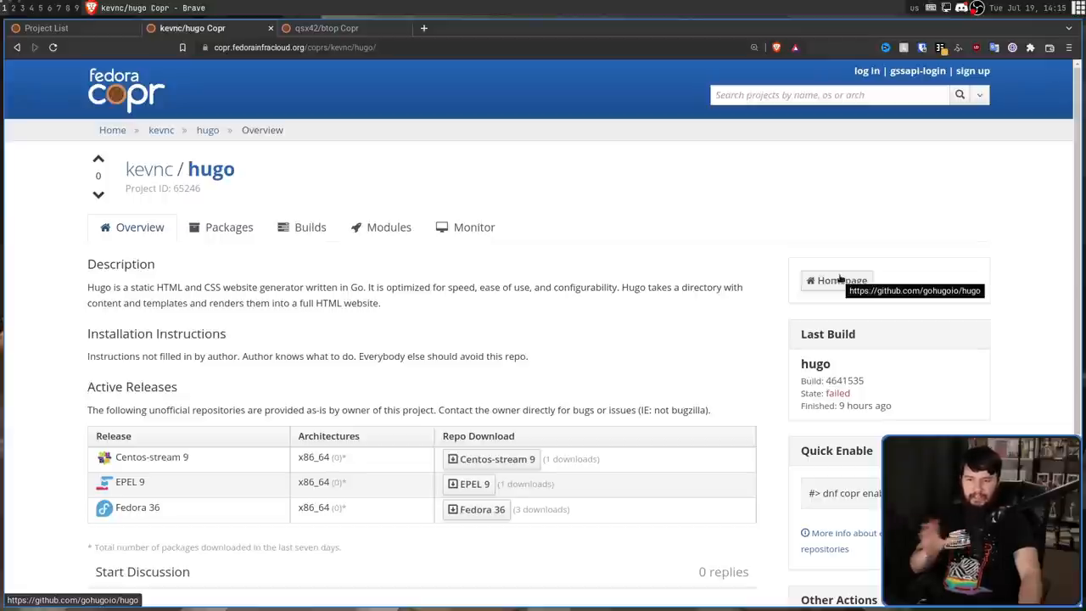
mouse_move(877, 261)
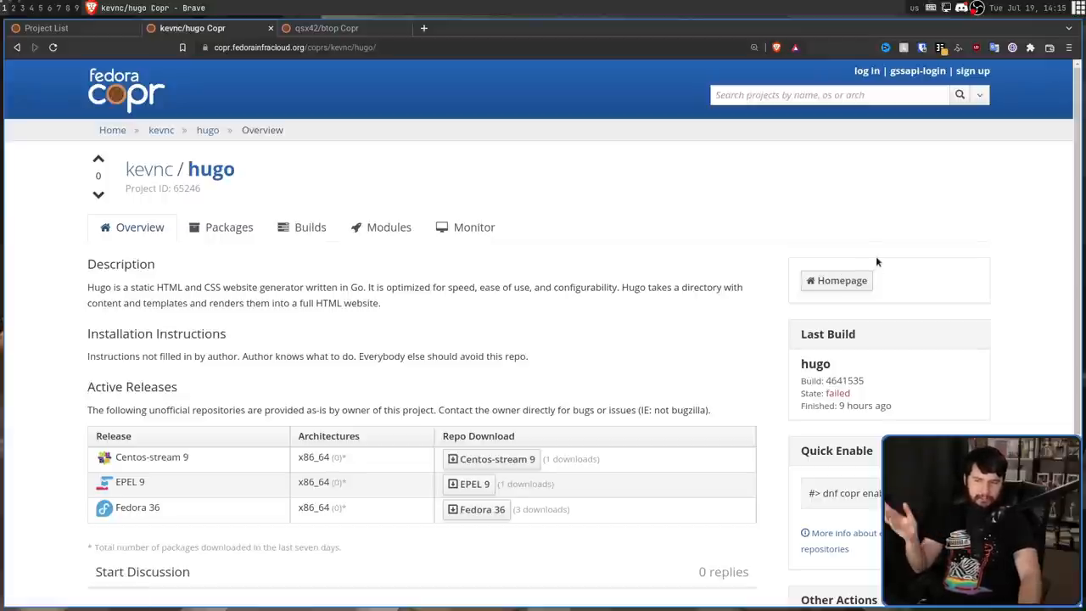
mouse_move(407, 32)
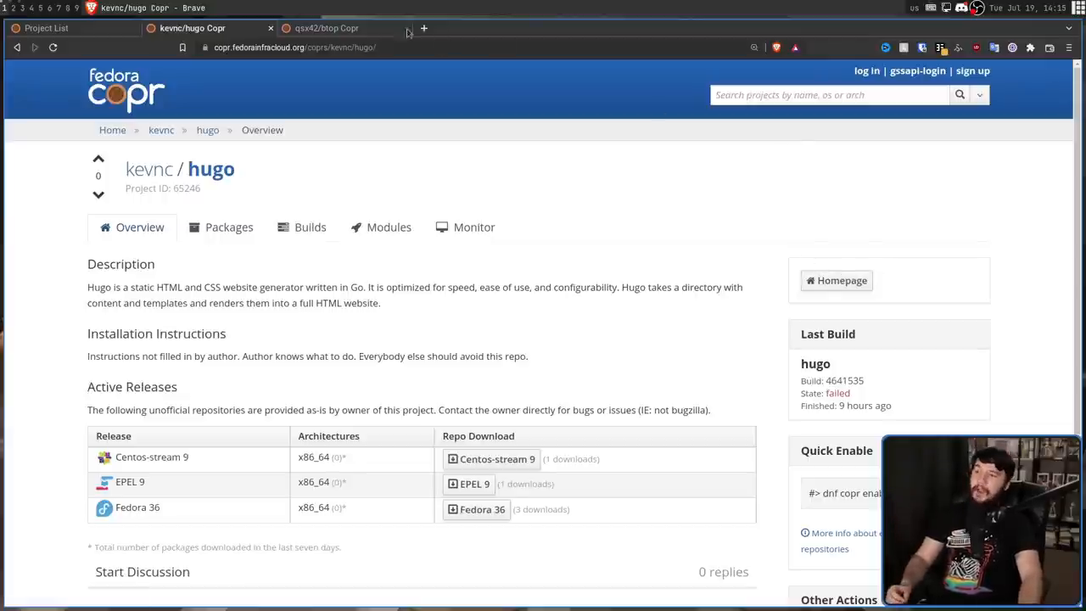
Step: Switch to the qsx42/btop Copr project overview showing its default description
left_click(326, 28)
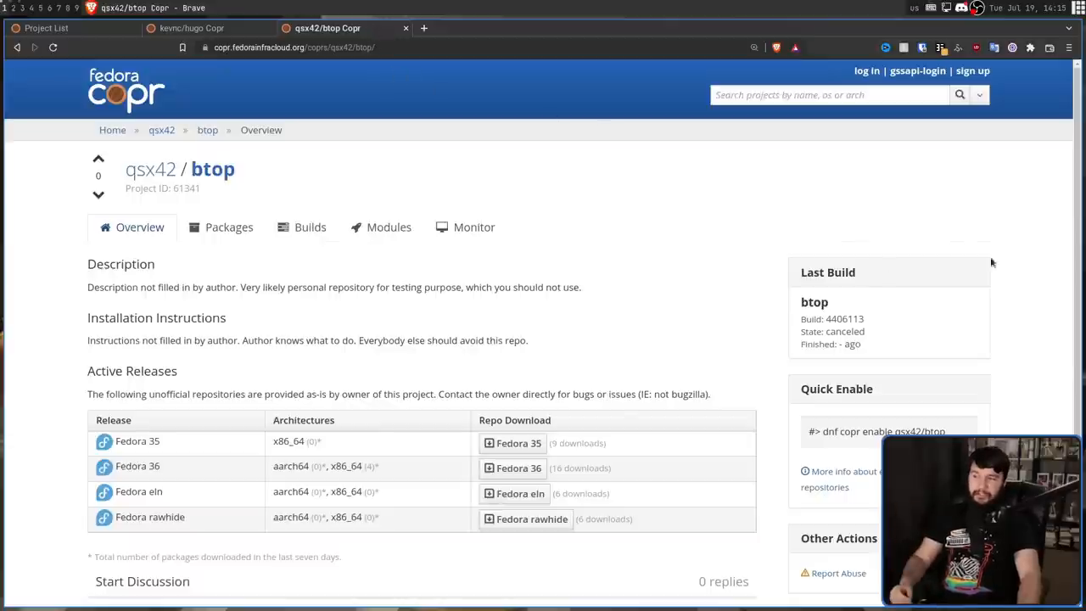
mouse_move(858, 209)
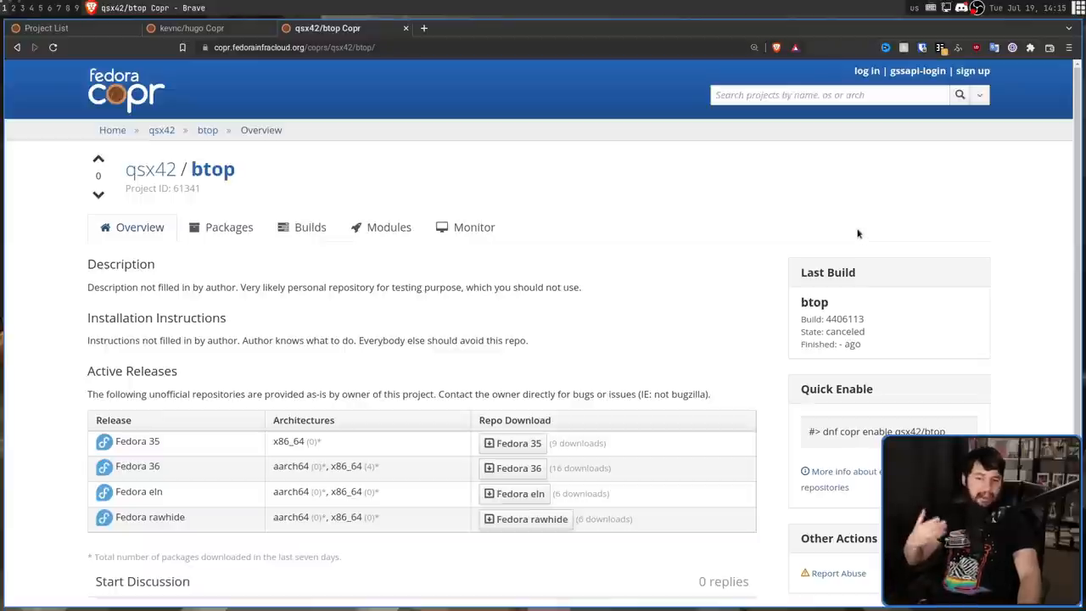
mouse_move(855, 246)
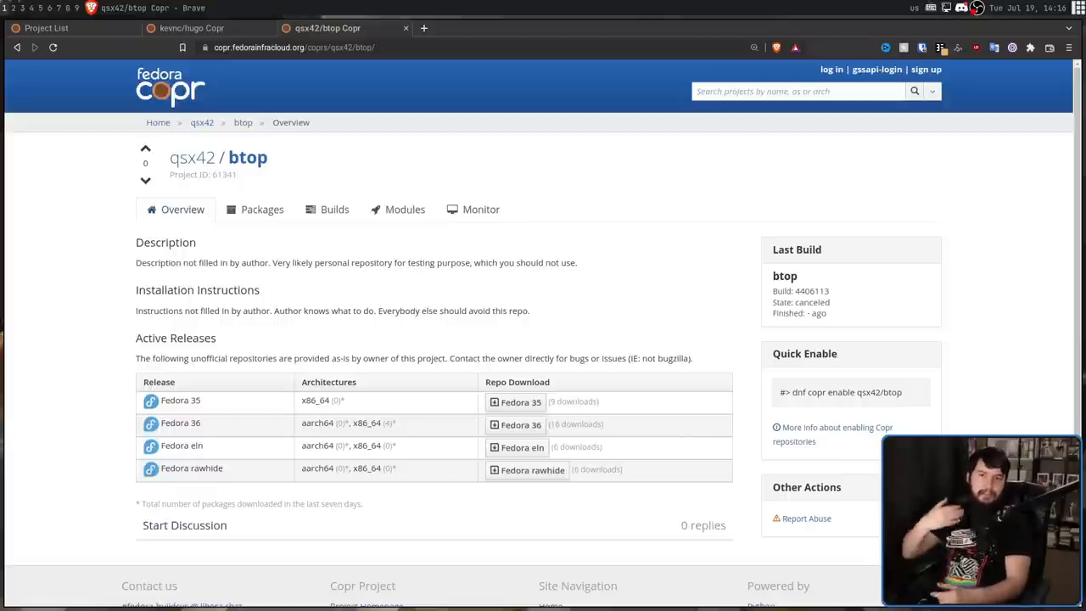
mouse_move(386, 350)
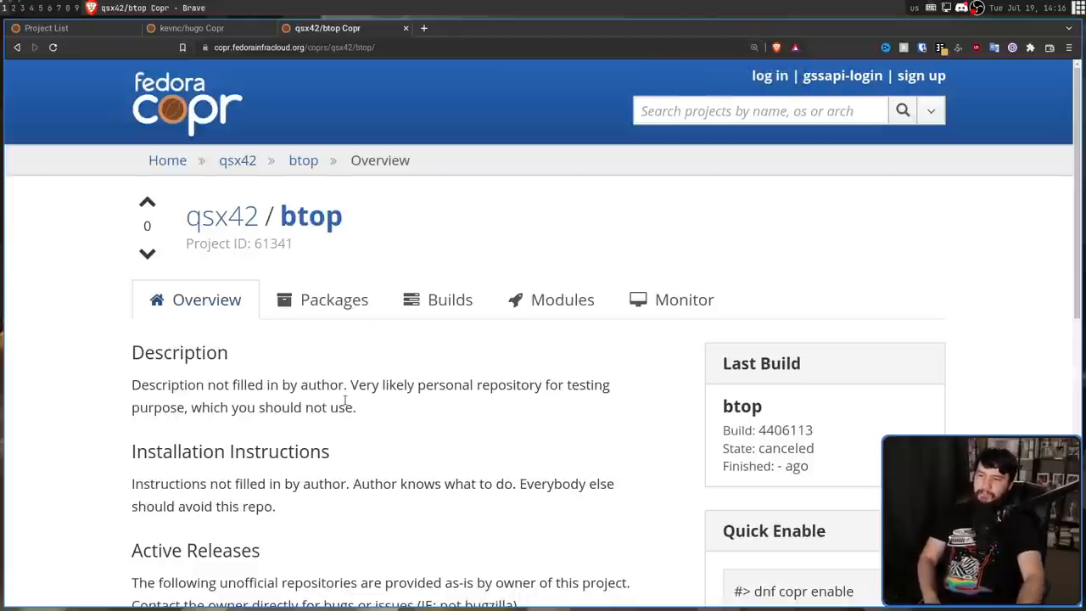
mouse_move(488, 374)
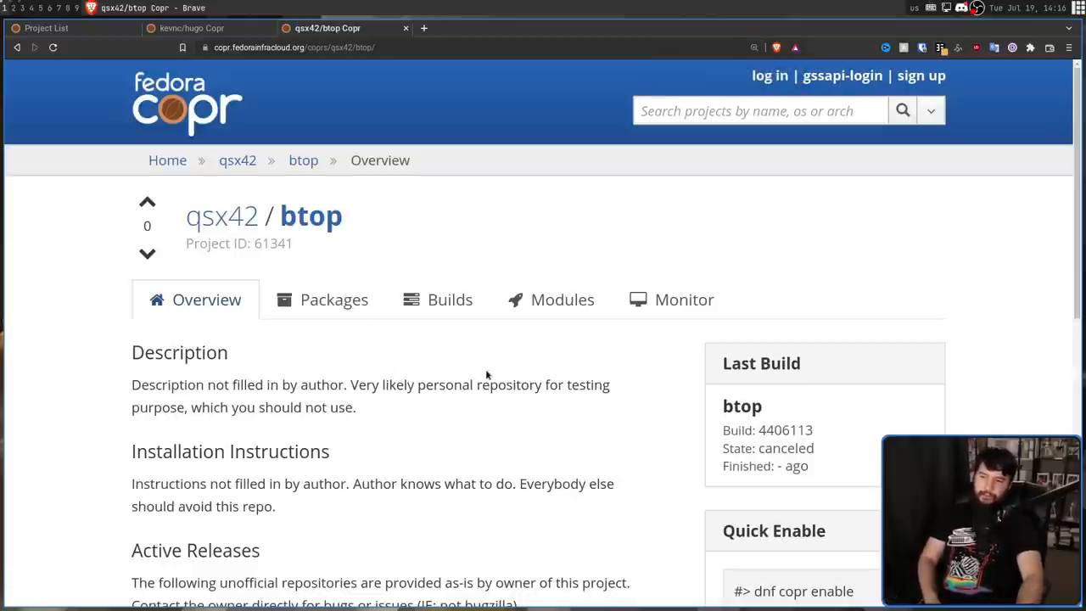
mouse_move(491, 384)
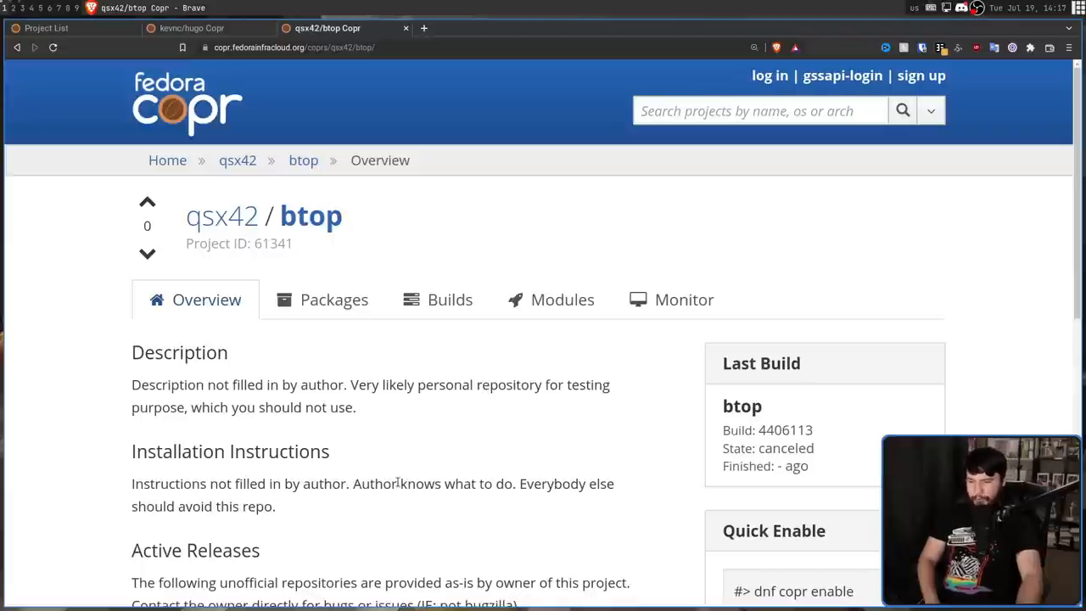
mouse_move(539, 467)
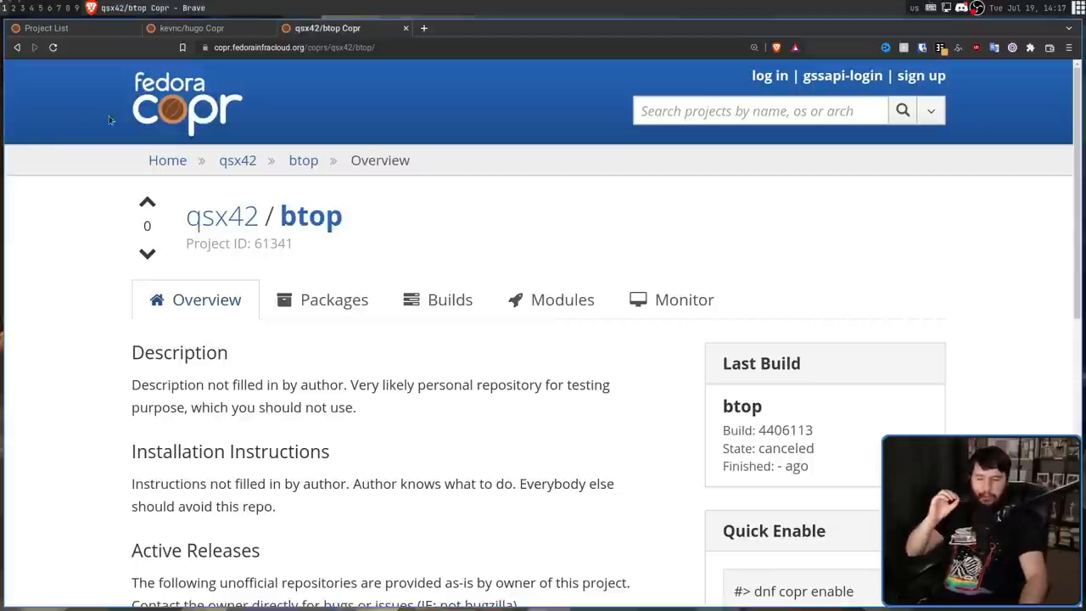
Step: Review the btop page, then view the Fedora Docs guide on publishing software on Copr
scroll("down", 3)
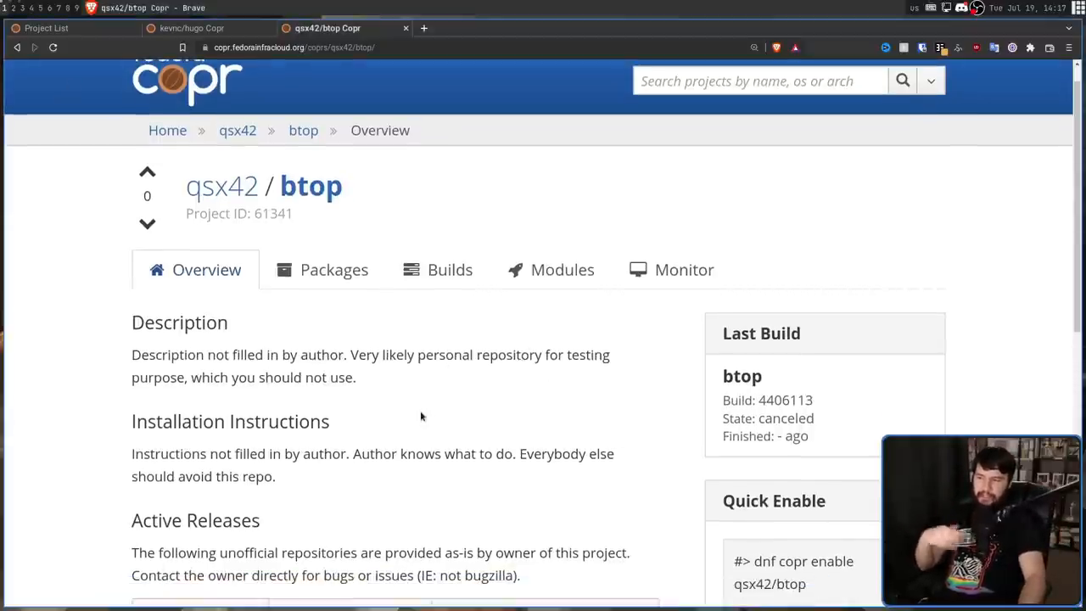
mouse_move(297, 494)
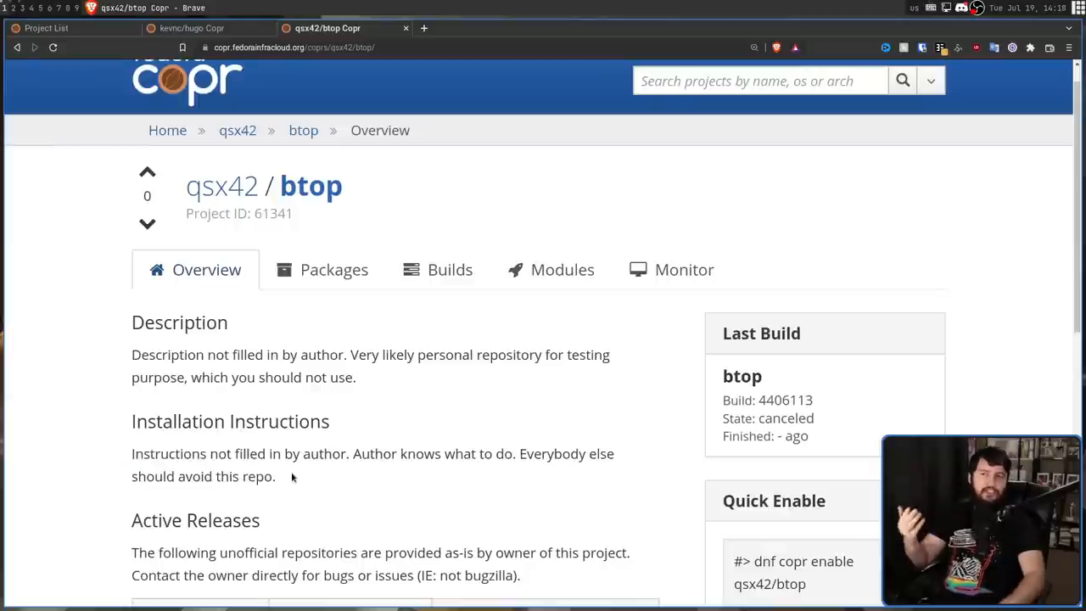
scroll("down", 3)
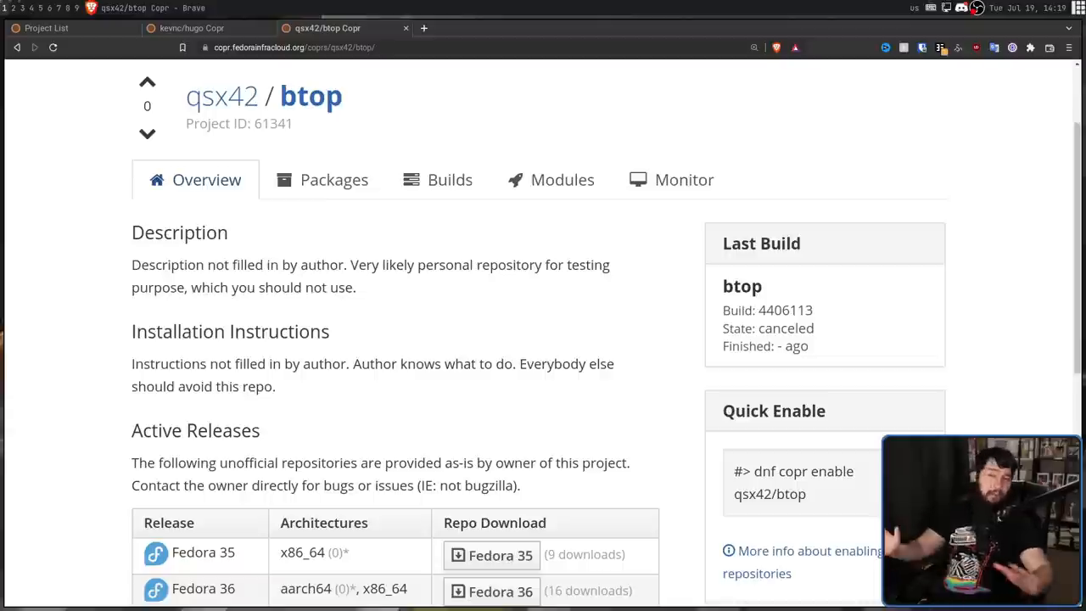
mouse_move(478, 337)
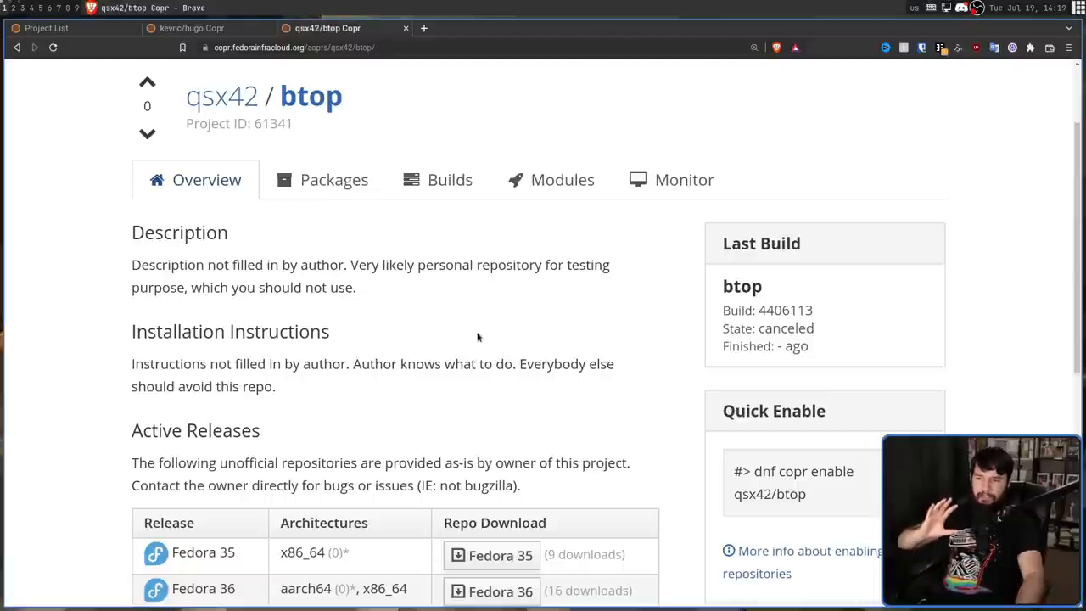
mouse_move(495, 296)
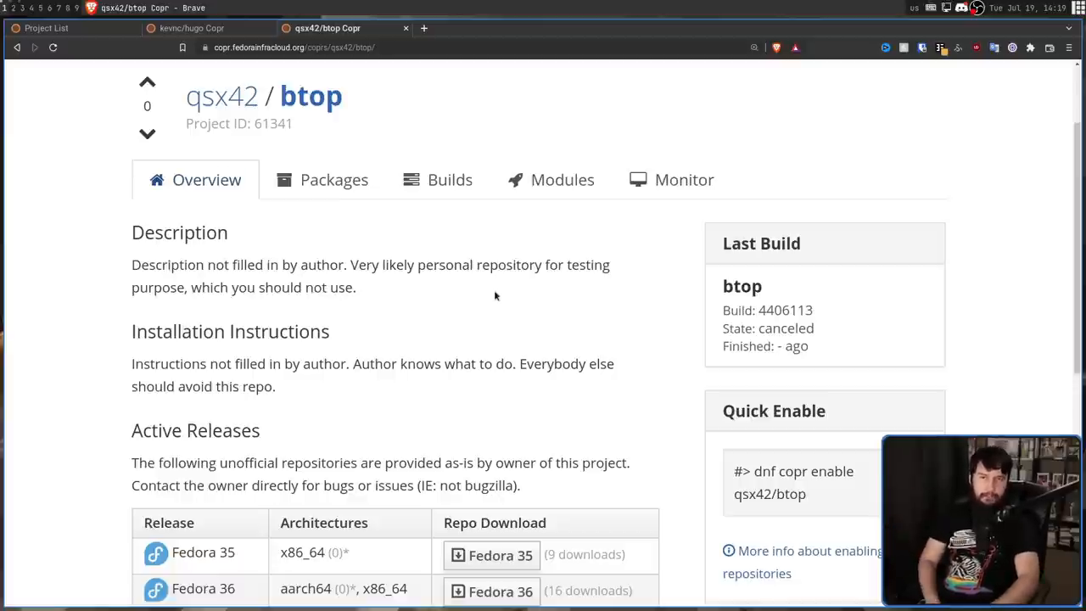
scroll("up", 3)
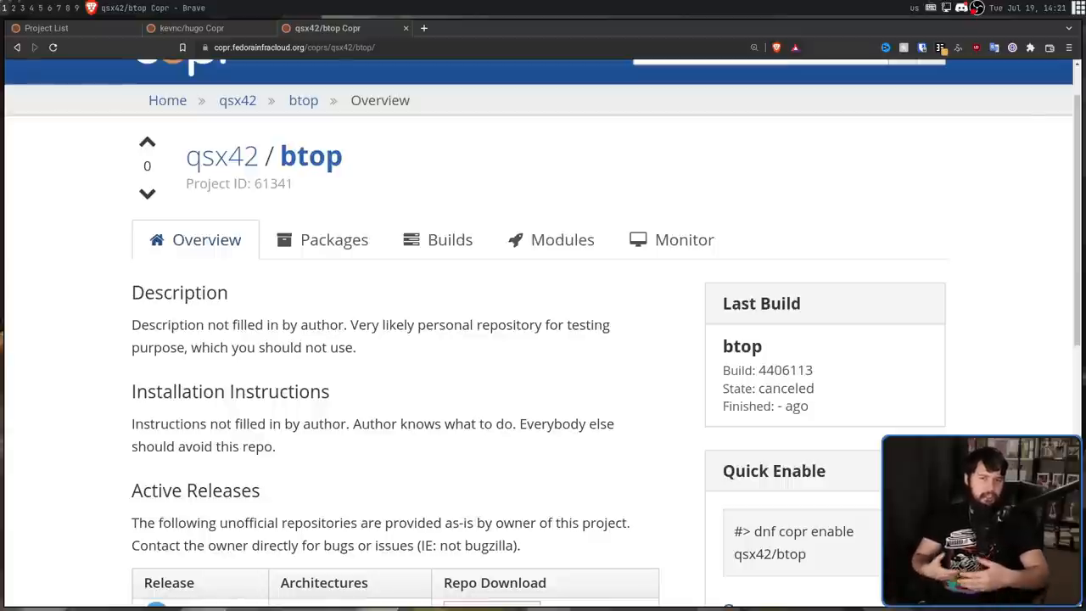
left_click(423, 28)
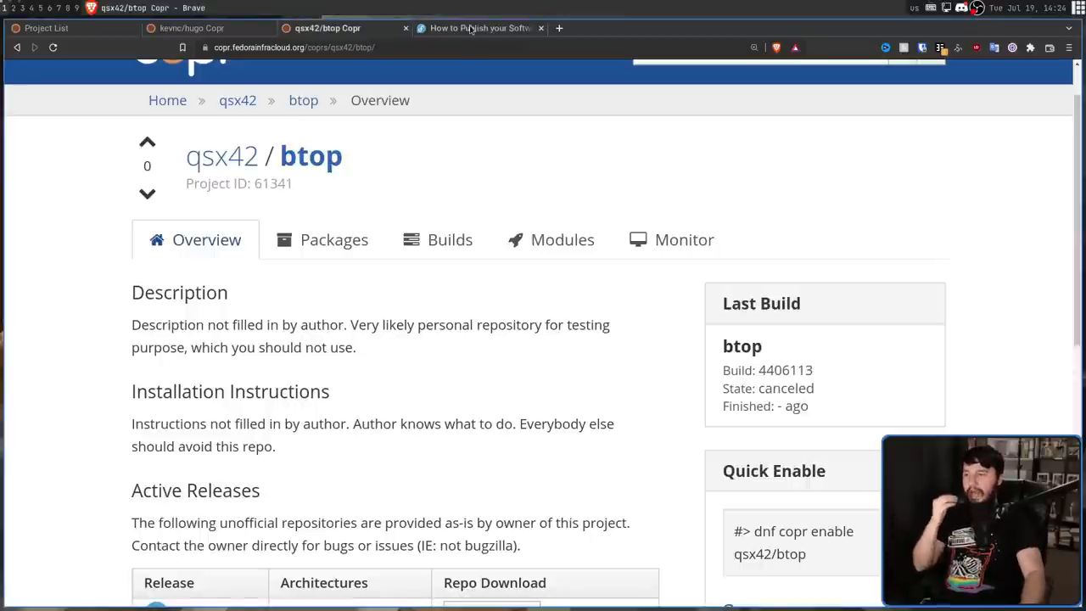
left_click(478, 28)
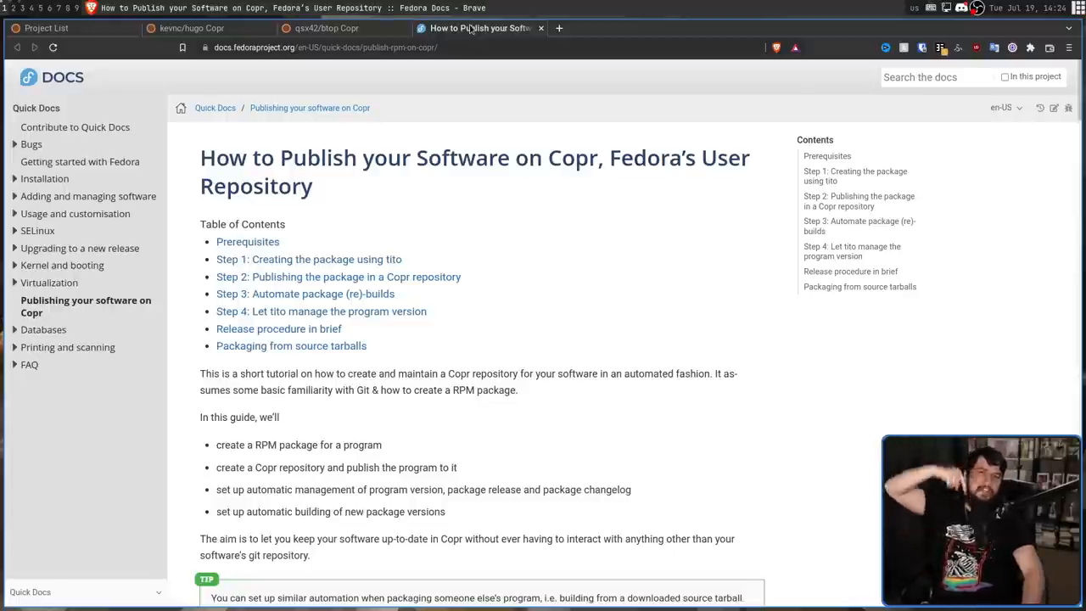